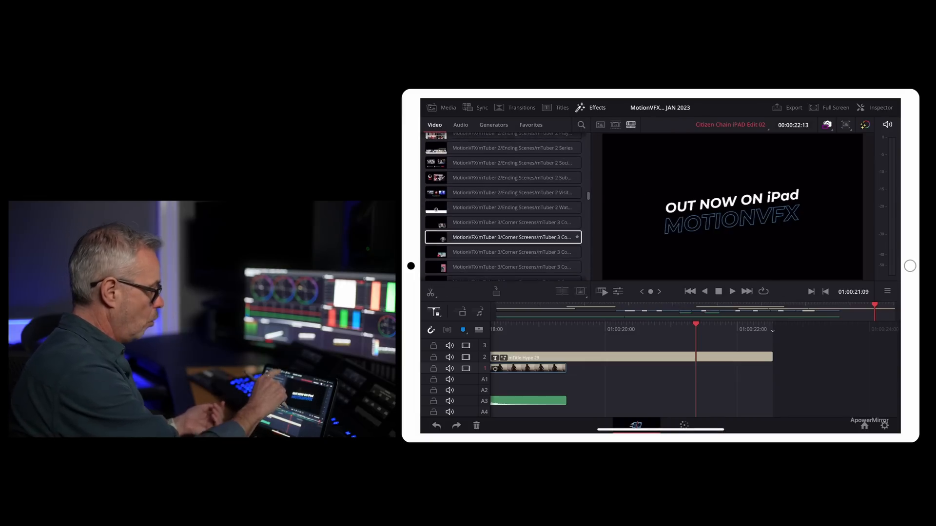
Step: Show the Titles library listing the MotionVFX mKBHD titles
{"action": "left_click", "coordinate": [561, 107]}
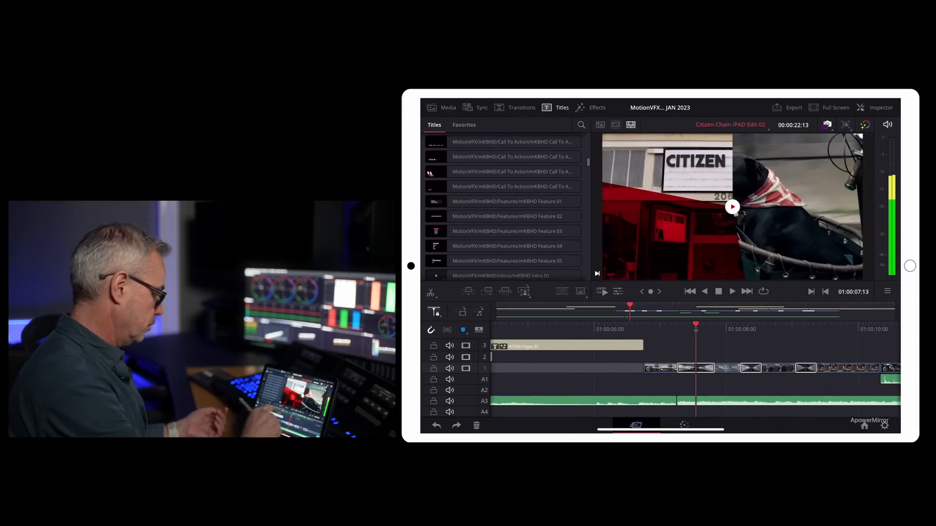
Step: Append the mKBHD Feature 02 title to track 3 and open it in the Inspector
{"action": "left_click", "coordinate": [507, 216]}
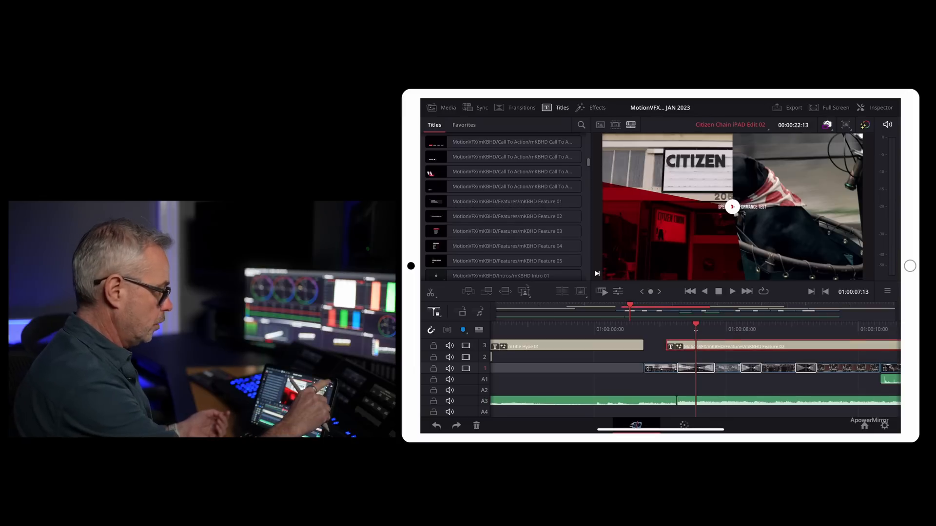
{"action": "left_click", "coordinate": [881, 107]}
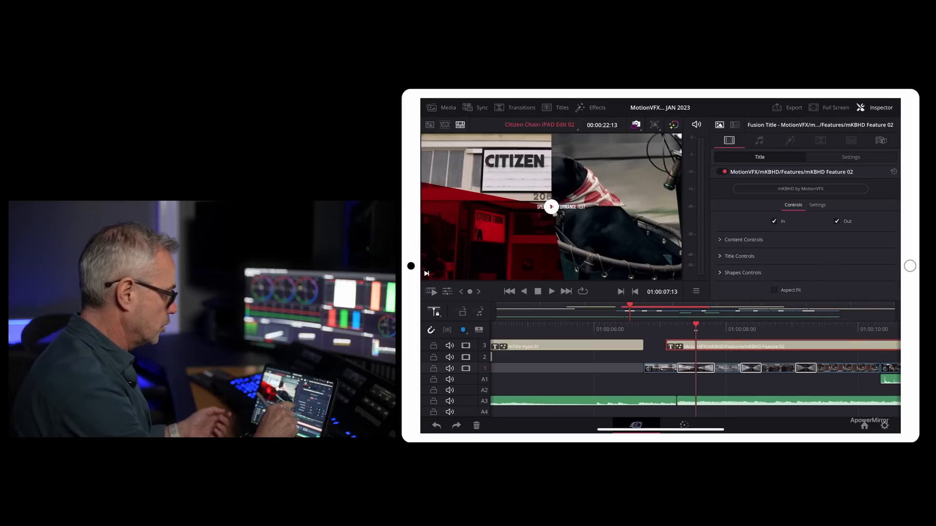
Step: Set the title text to SPEED & PERFORMANCE TEST in green 50A994 (RGB 80, 169, 148)
{"action": "left_click", "coordinate": [743, 239]}
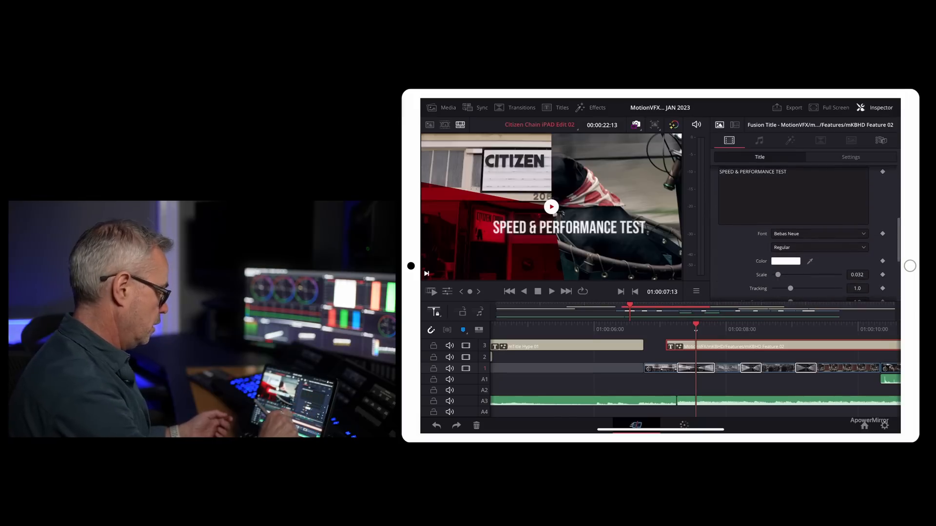
{"action": "left_click", "coordinate": [785, 260]}
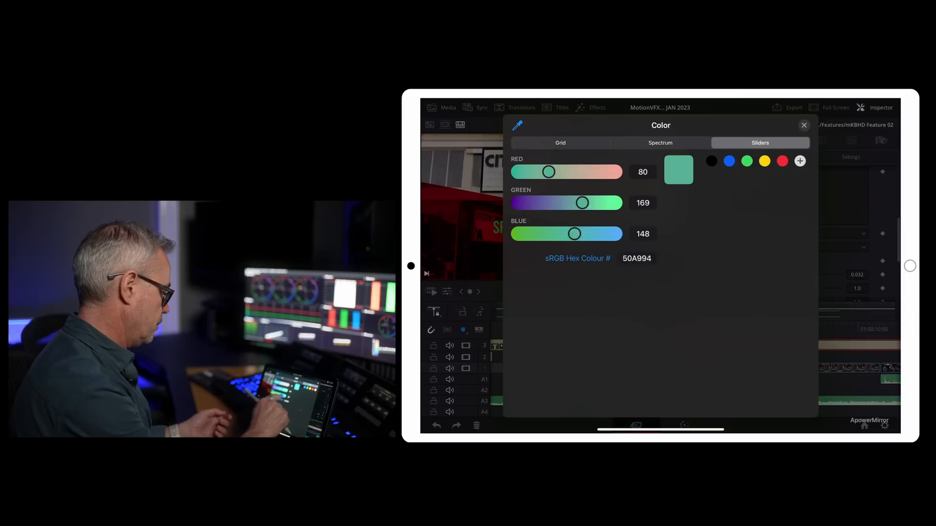
{"action": "left_click", "coordinate": [804, 125]}
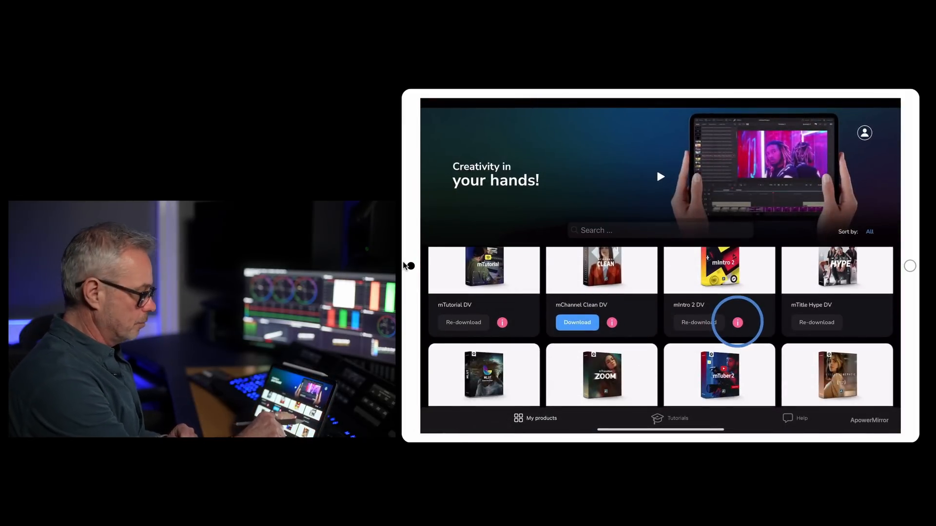
Step: Open the mIntro 2 DV information notice about unsupported 3D elements like Preset 15
{"action": "left_click", "coordinate": [736, 323]}
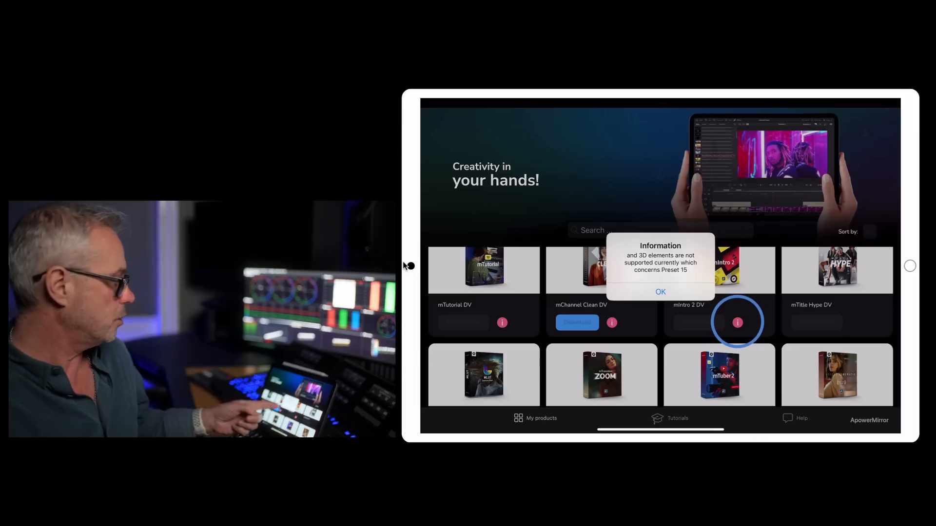